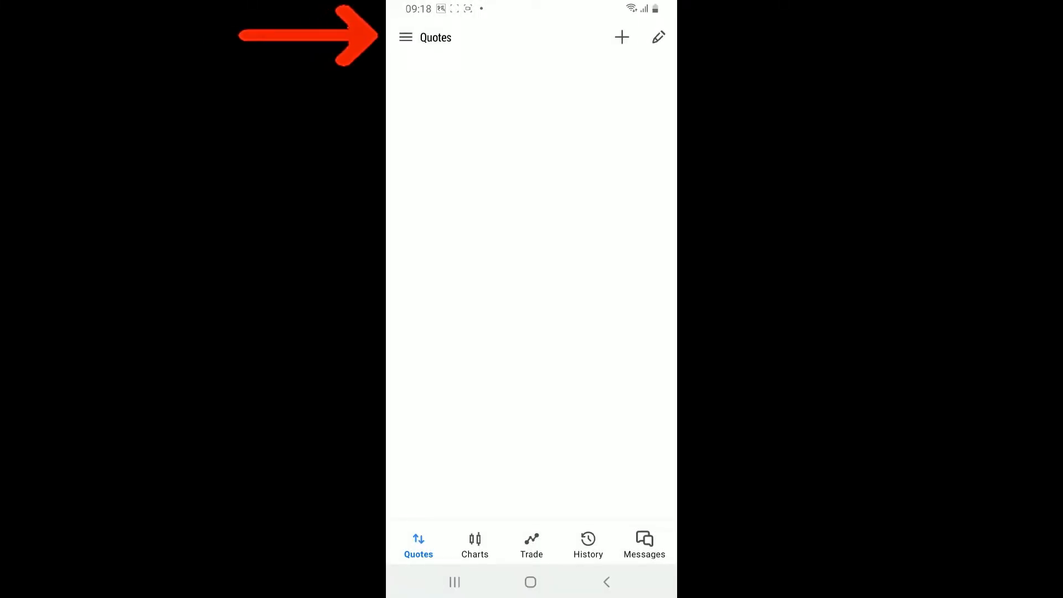
- From the accounts list, start adding a new trade account via the broker search
click(405, 37)
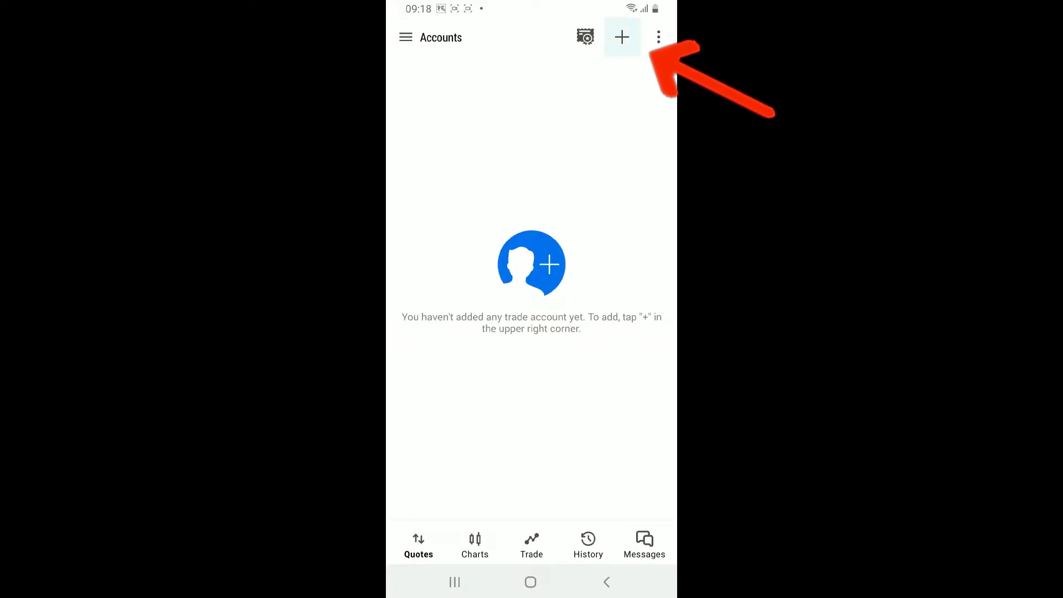
click(621, 37)
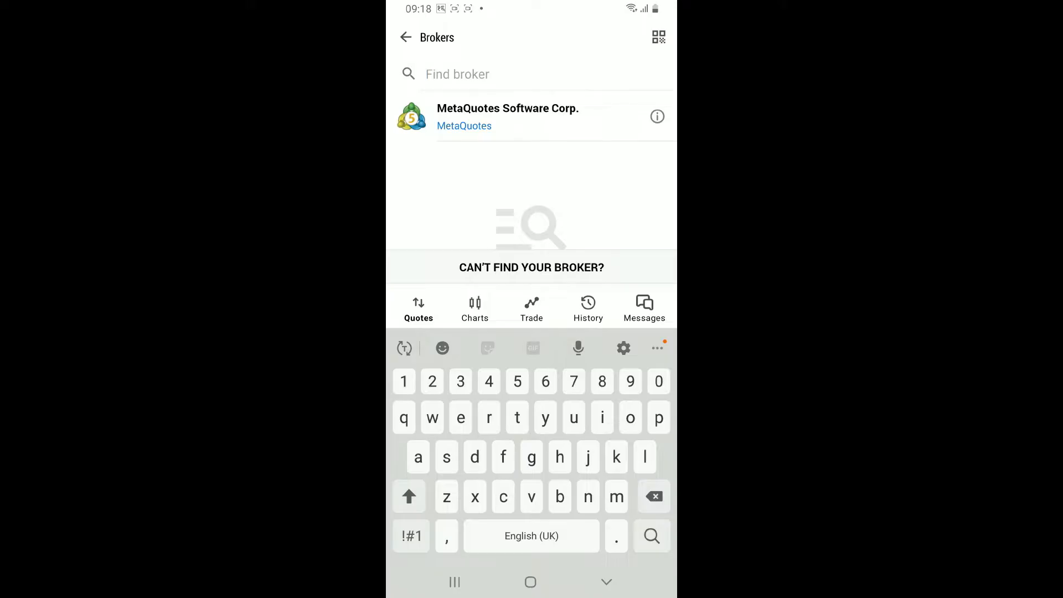
- Choose MetaQuotes Software Corp. and fill the login form for the MetaQuotes-Demo server
click(507, 115)
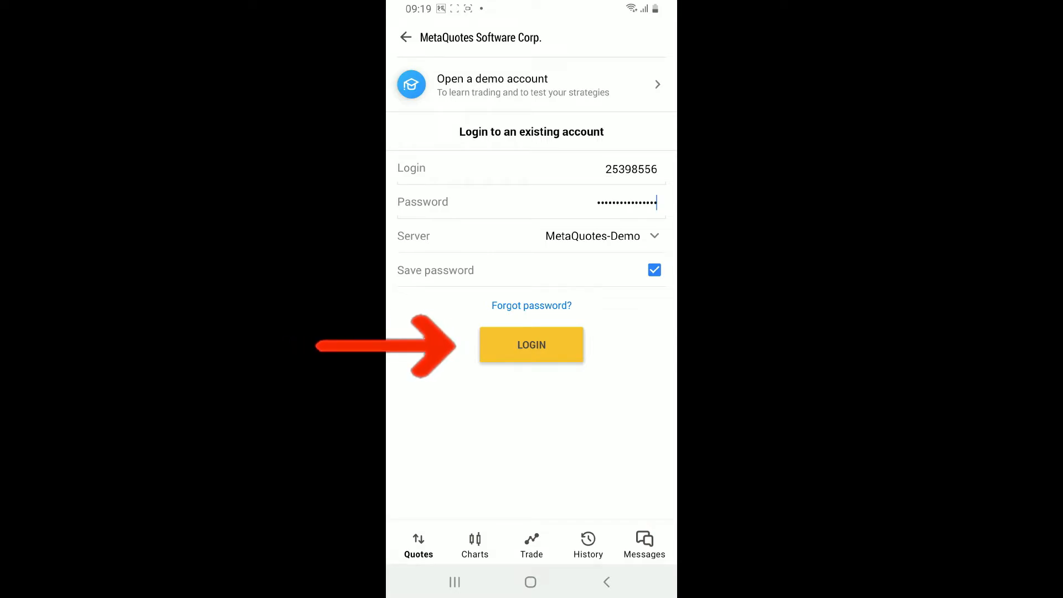
- Log in to the MetaQuotes-Demo account to load live EURUSD and other quotes
click(531, 344)
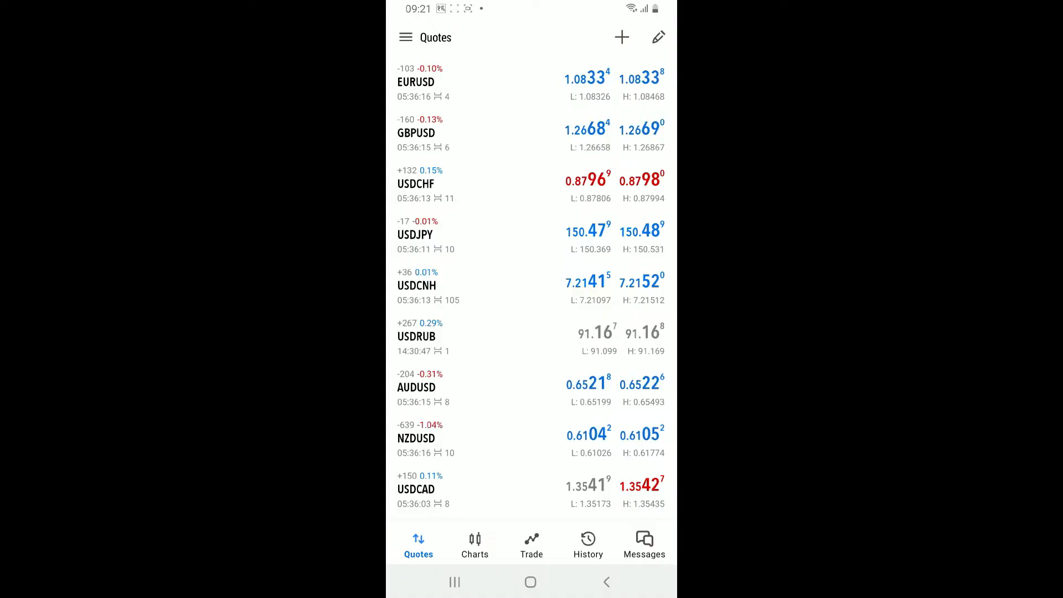
- View the history with the 10,000.00 deposit, then return to the home screen
click(588, 543)
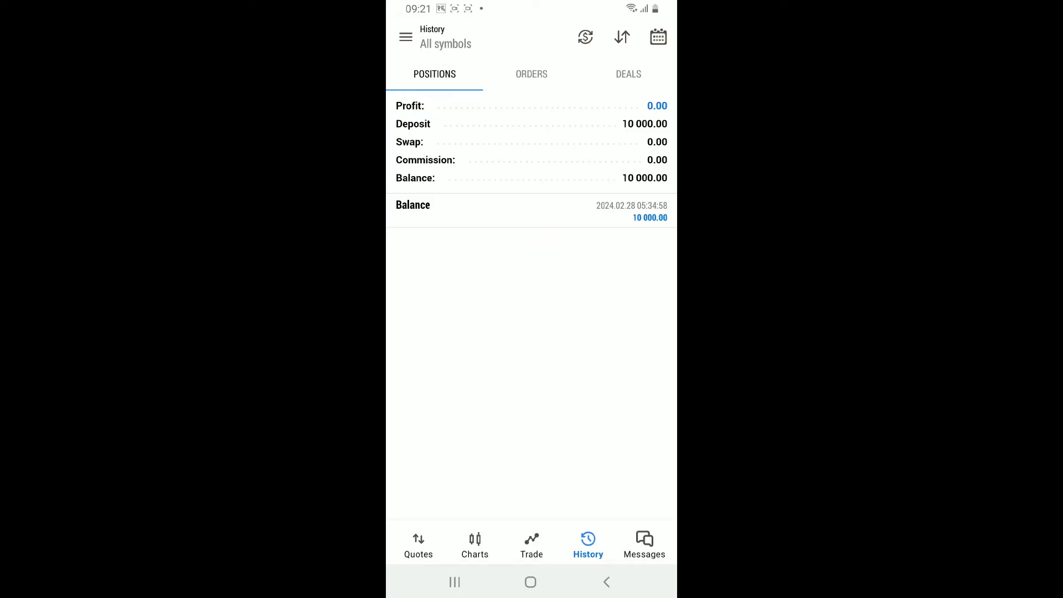
click(531, 582)
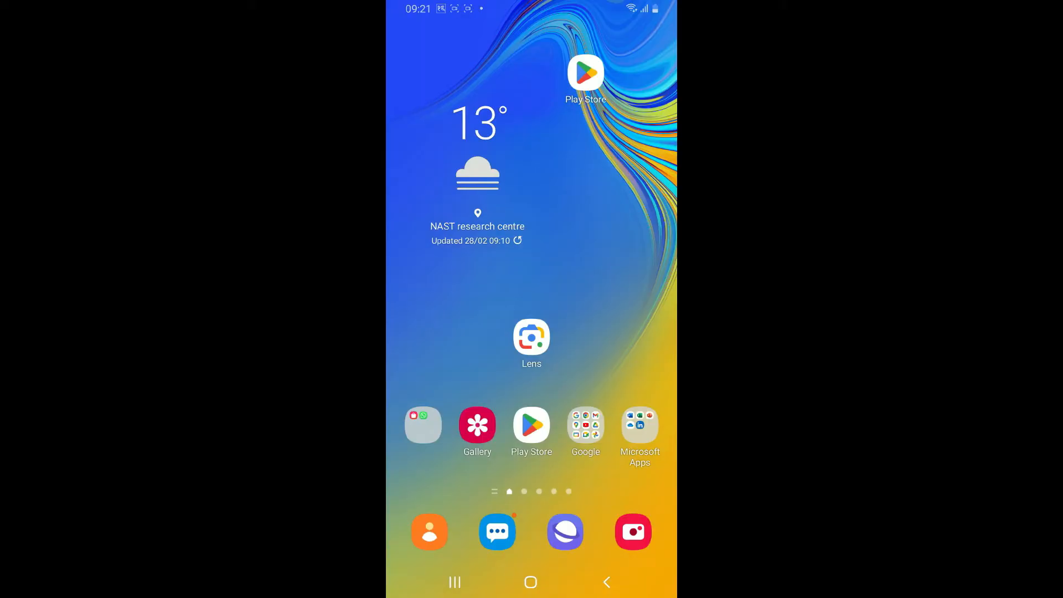